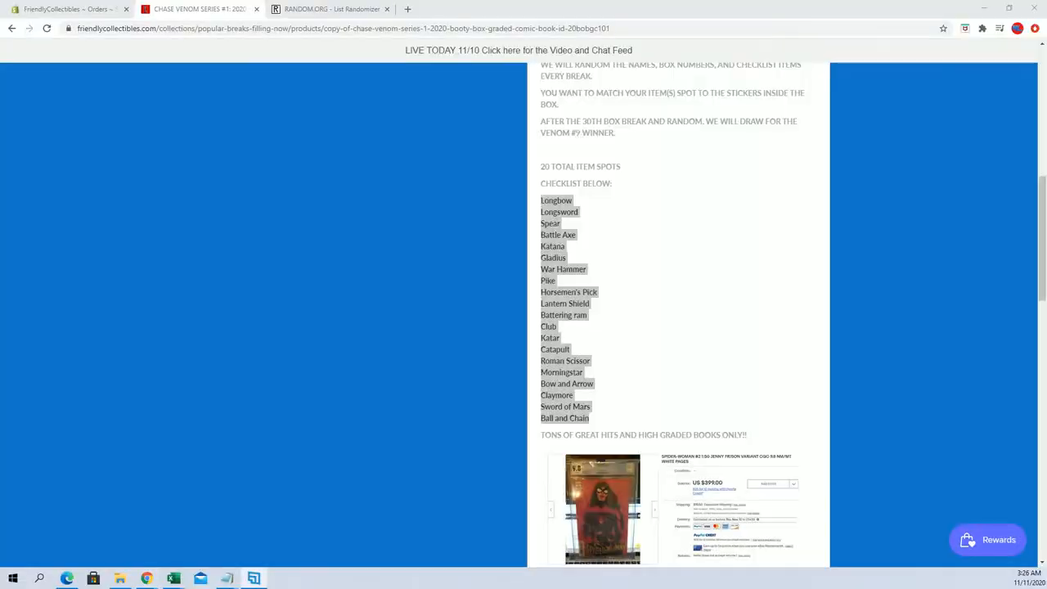
Review the Venom #9 edition heading and the Box 14 winner note on the product page
scroll(up, 3)
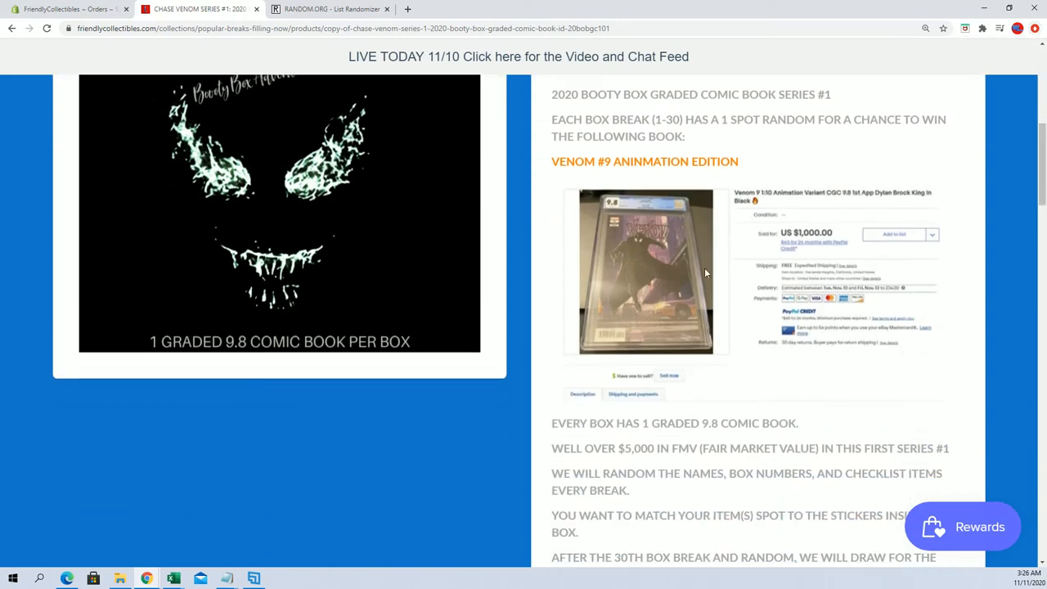
double_click(667, 162)
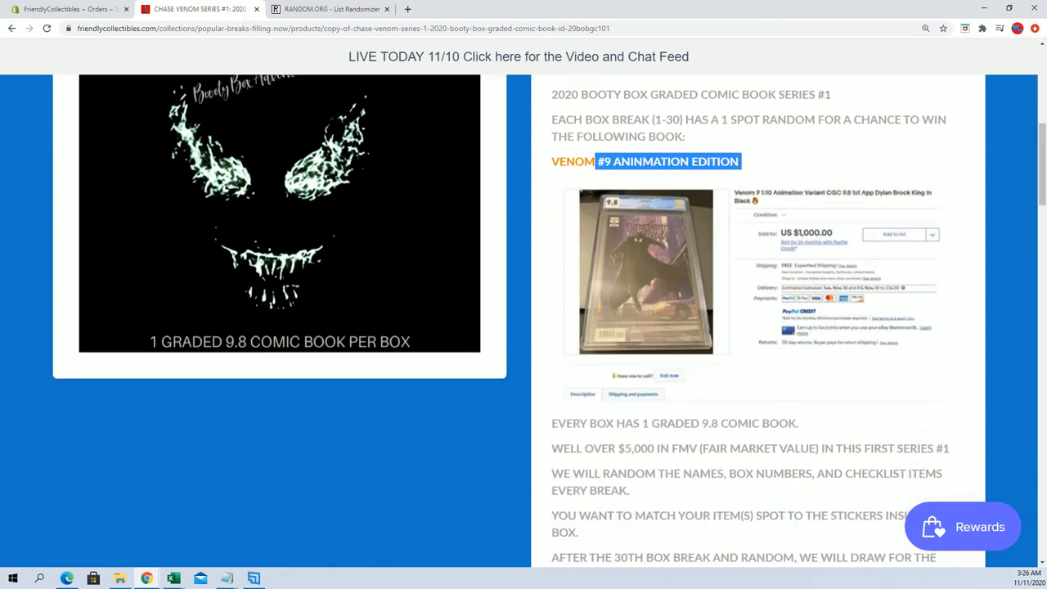
click(821, 199)
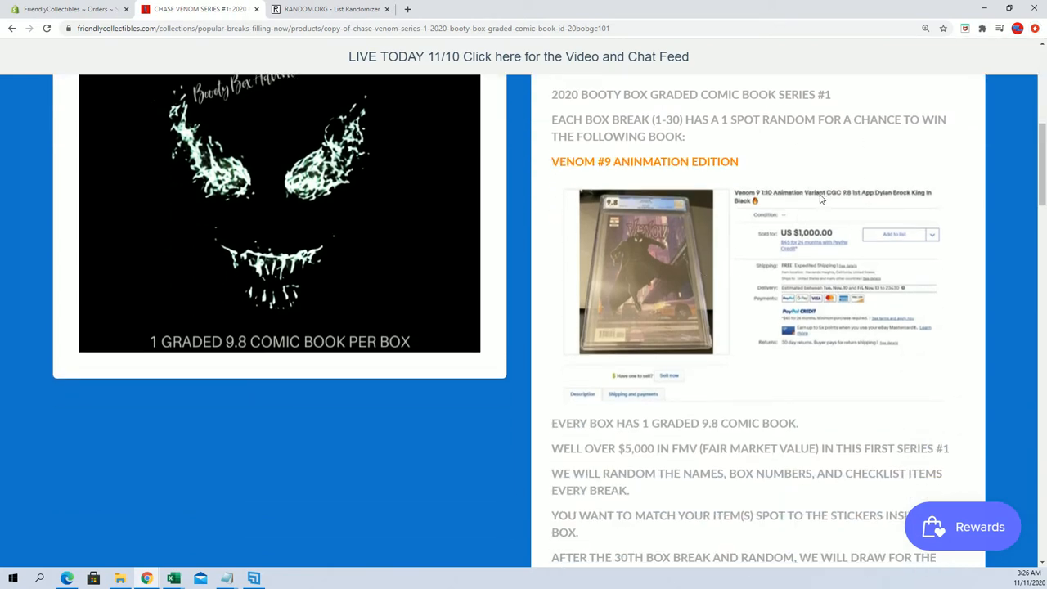
scroll(down, 3)
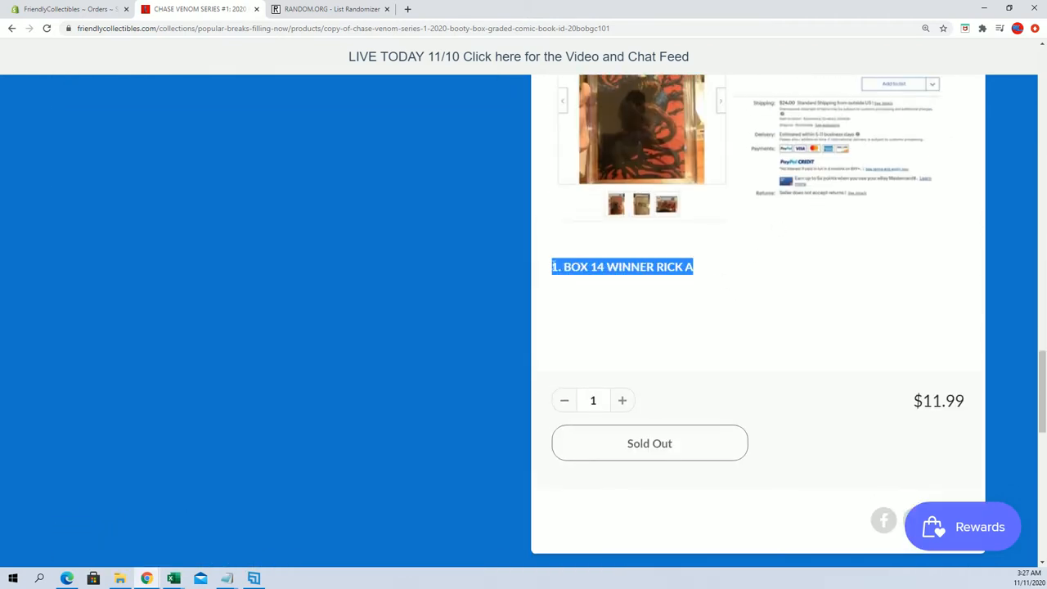
mouse_move(730, 275)
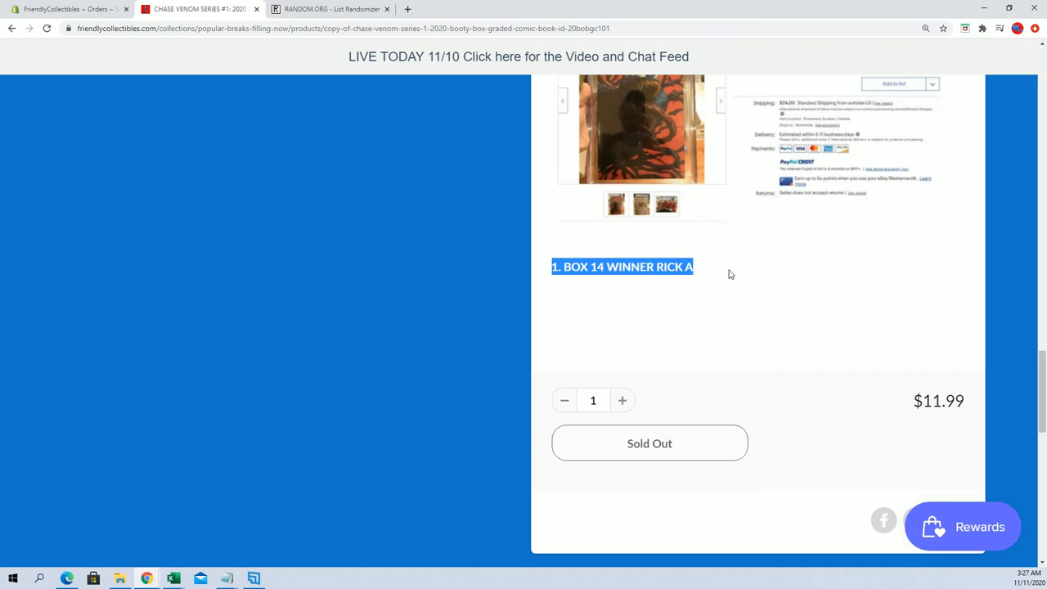
Return to the top of the product page and switch to the RANDOM.ORG list randomizer
scroll(up, 3)
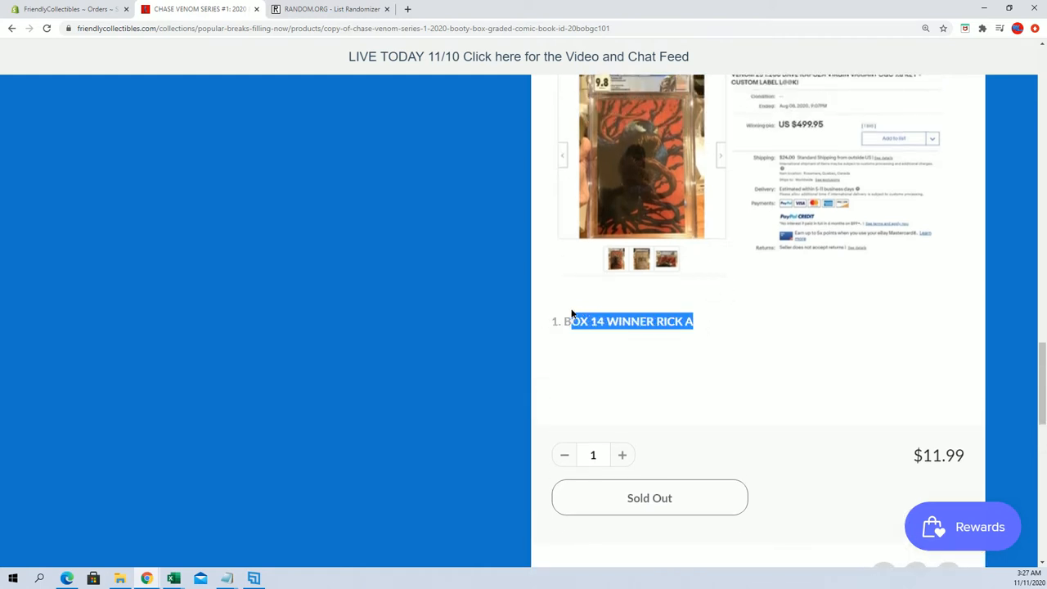
scroll(up, 3)
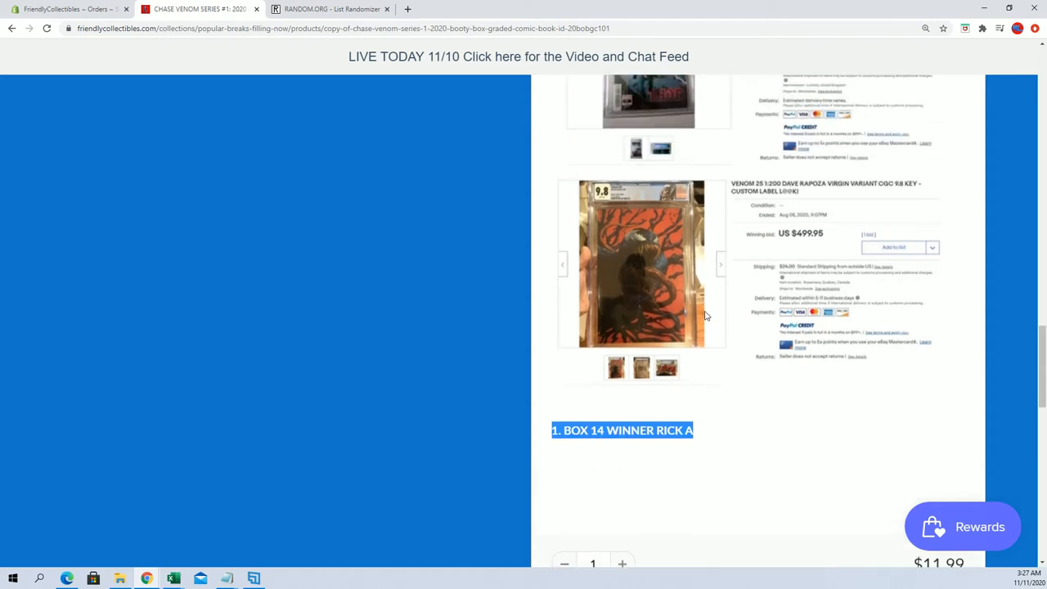
scroll(up, 3)
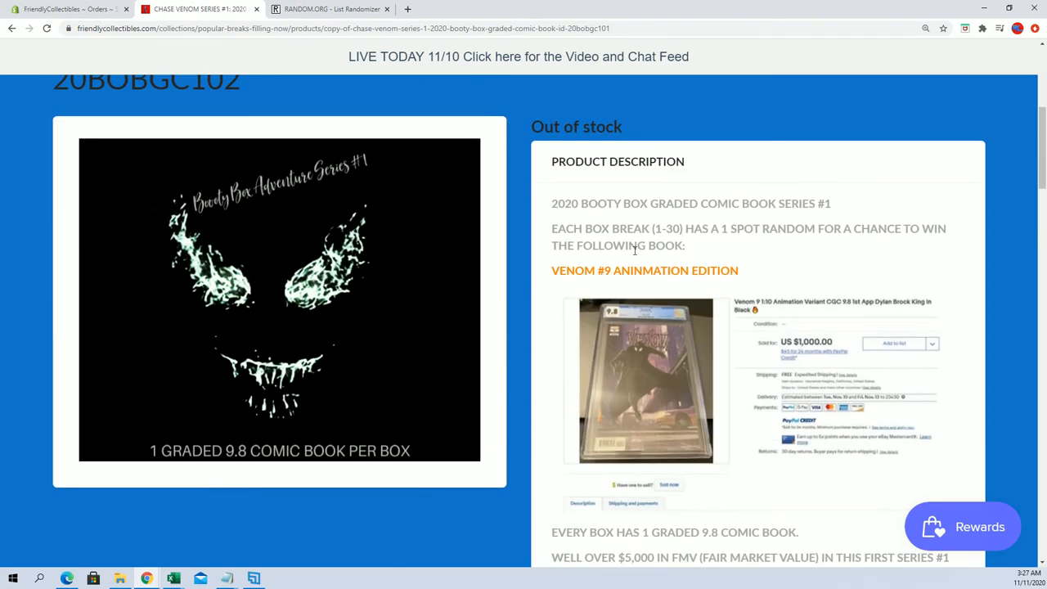
click(330, 10)
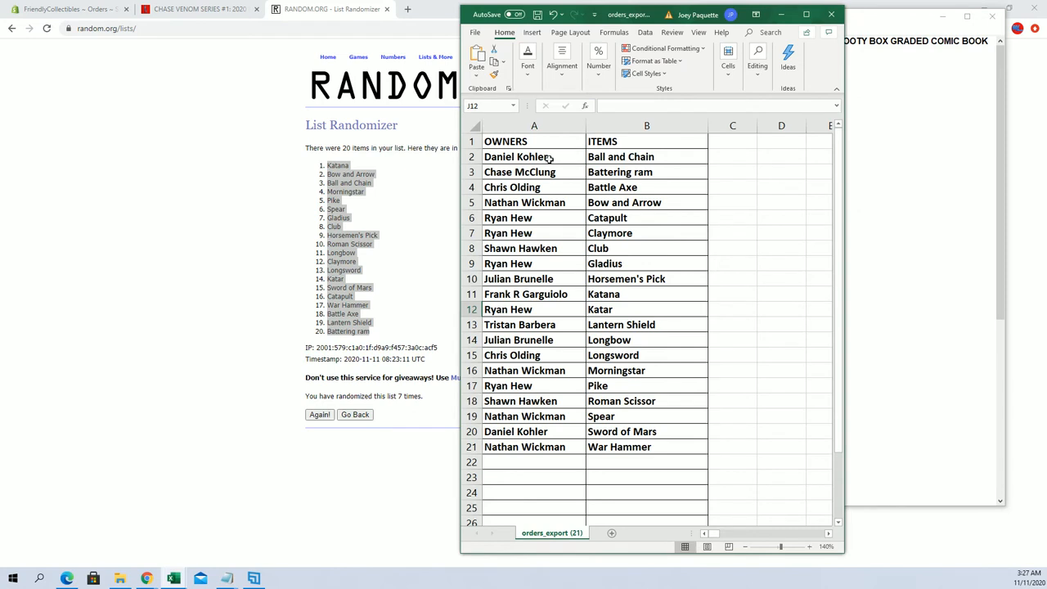
Paste the twenty owner names from the spreadsheet into the List Randomizer box
right_click(515, 157)
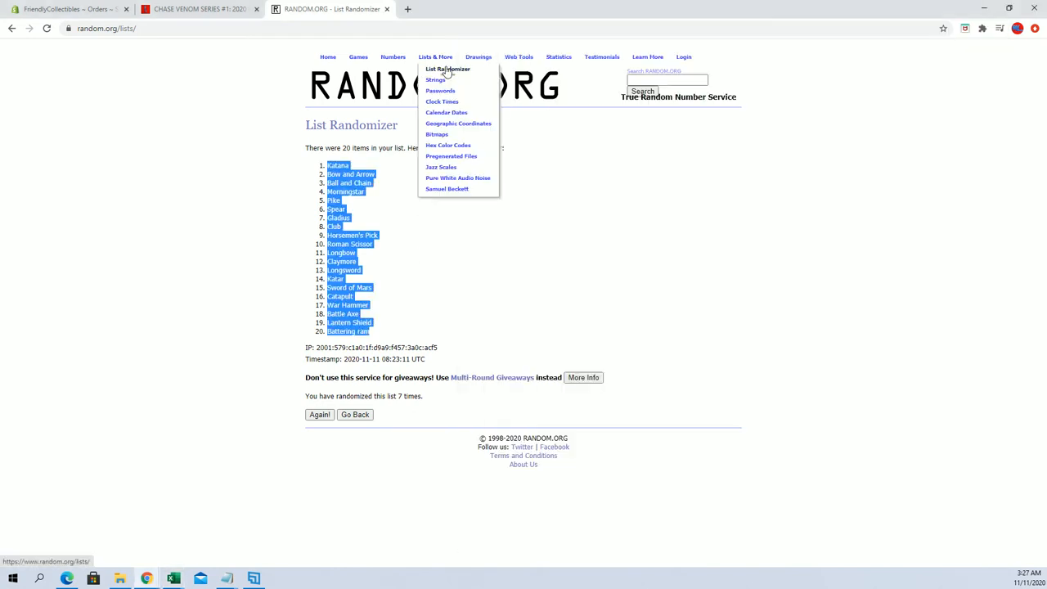
right_click(425, 270)
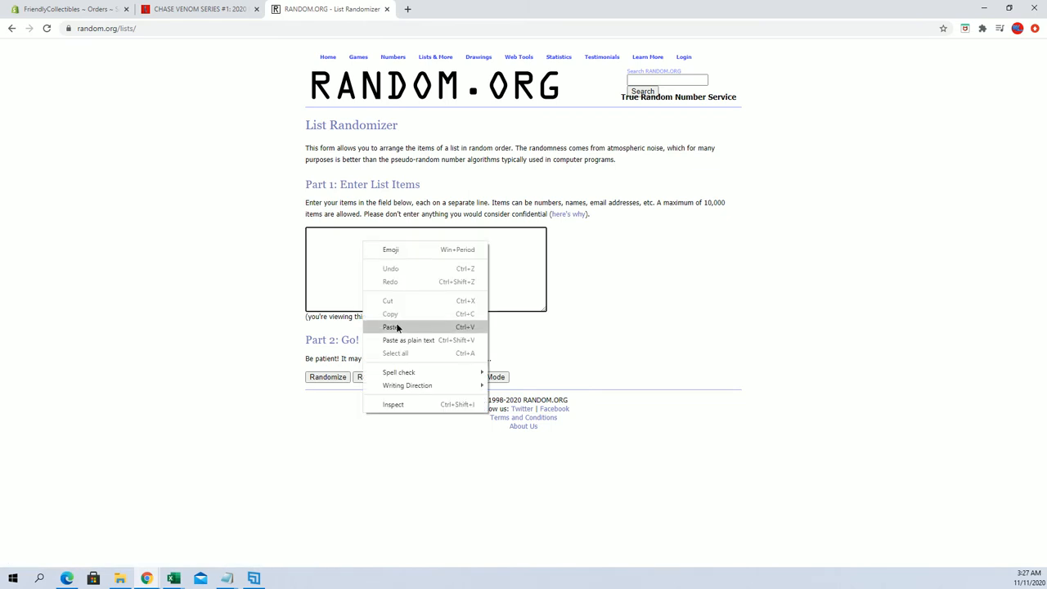
click(390, 327)
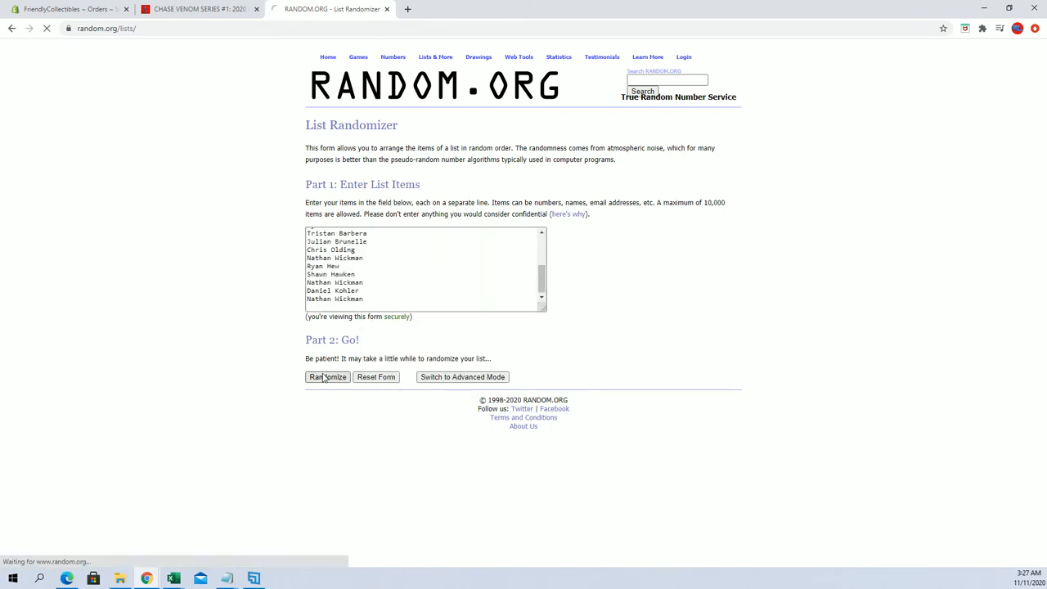
click(327, 376)
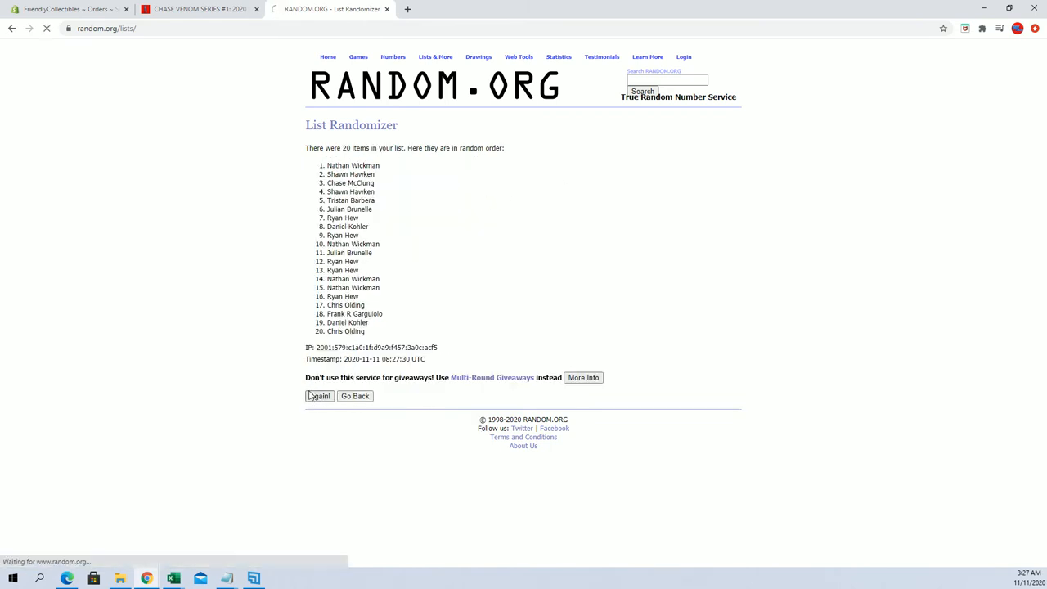
click(319, 396)
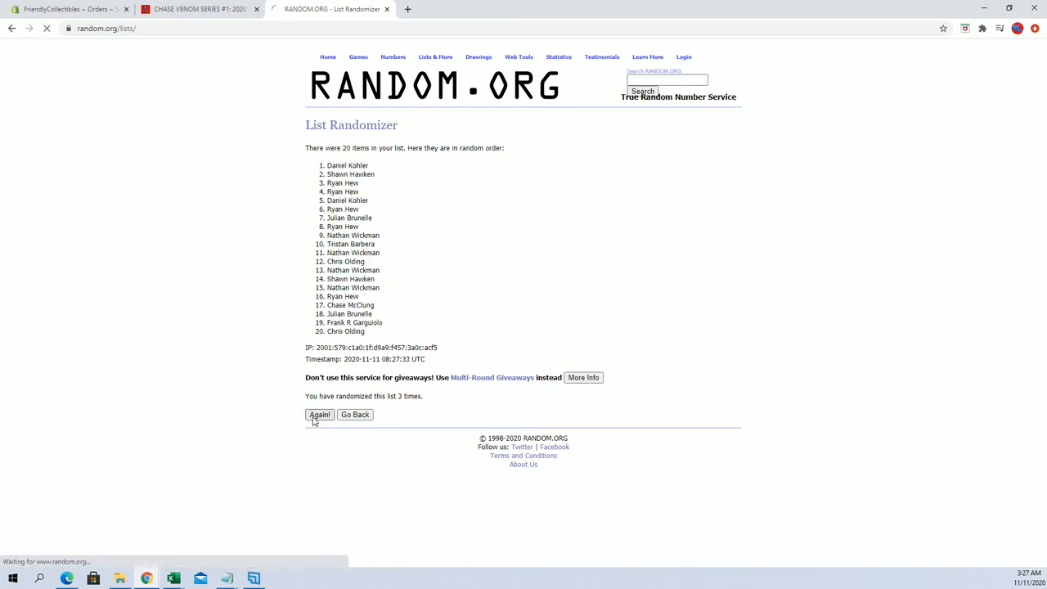
click(319, 414)
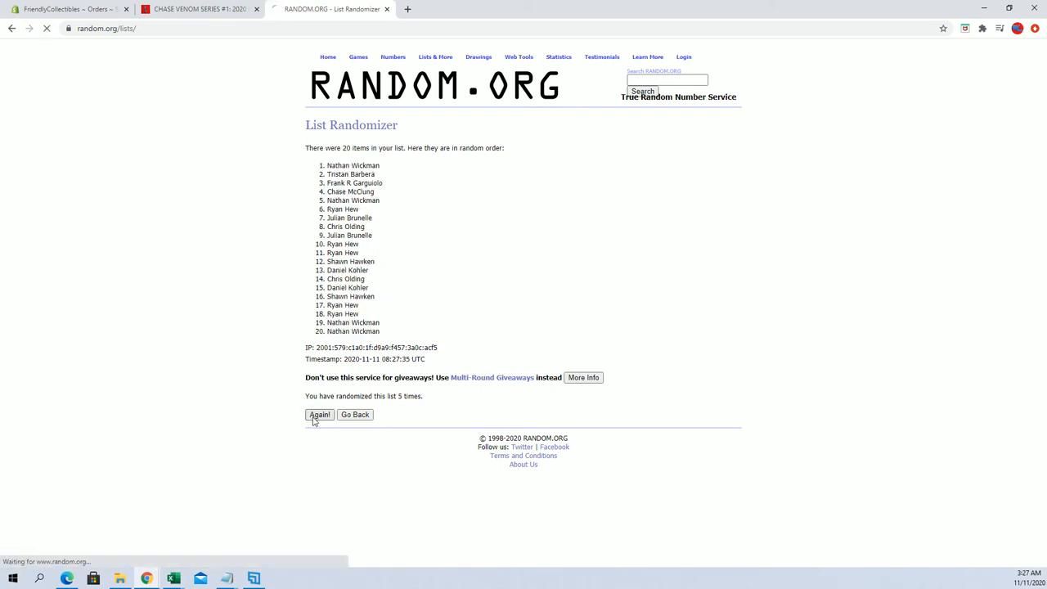
click(319, 416)
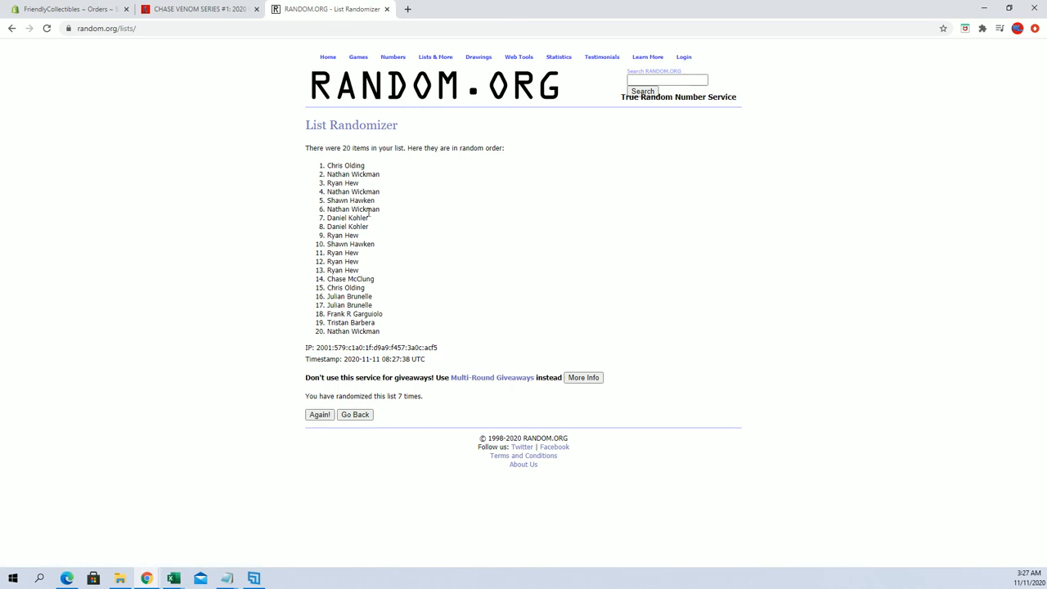
mouse_move(376, 160)
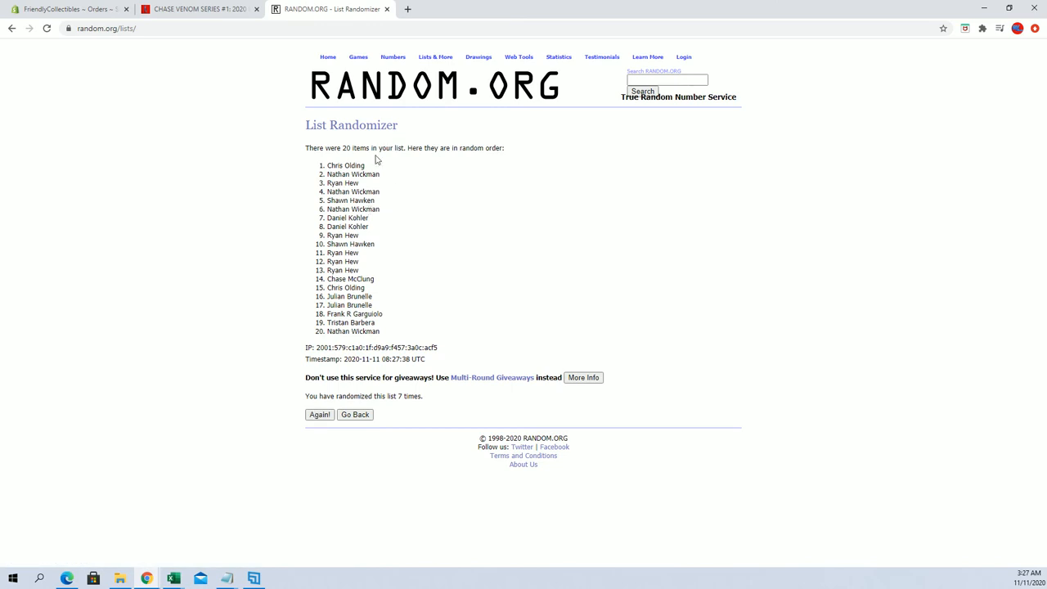
double_click(345, 165)
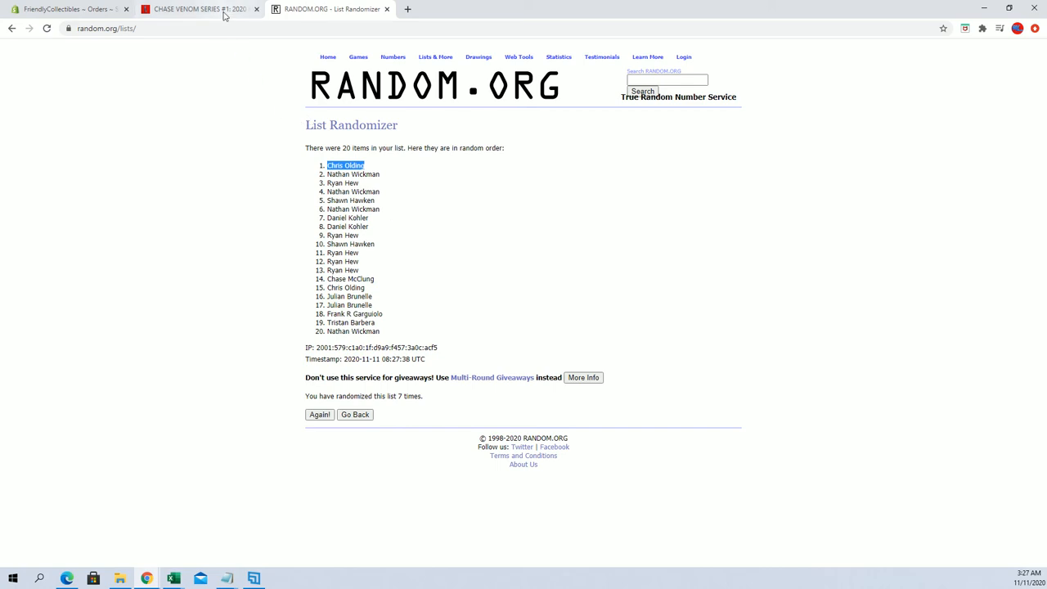
mouse_move(200, 10)
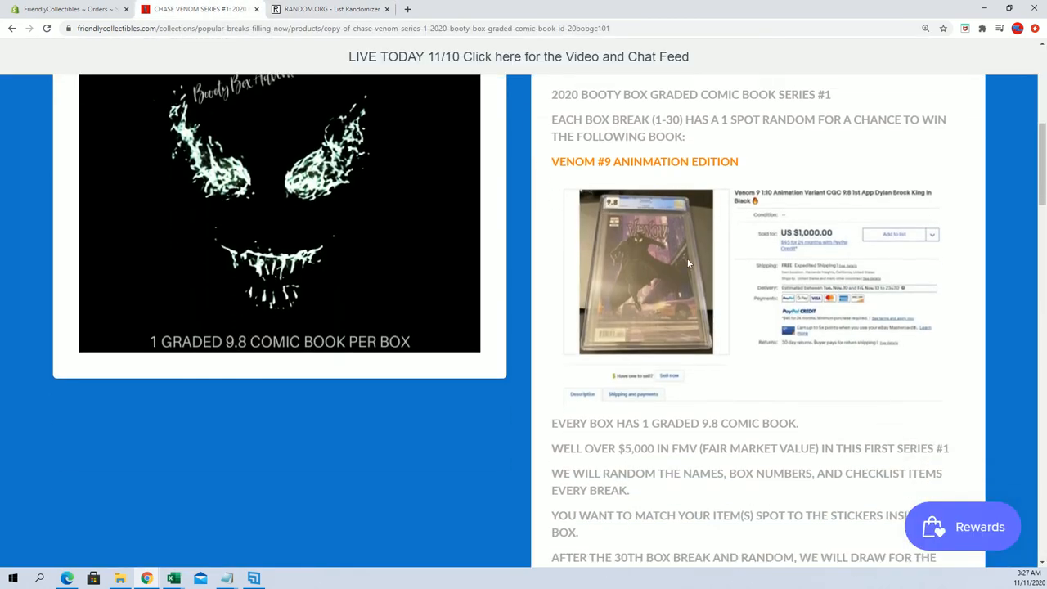
mouse_move(651, 253)
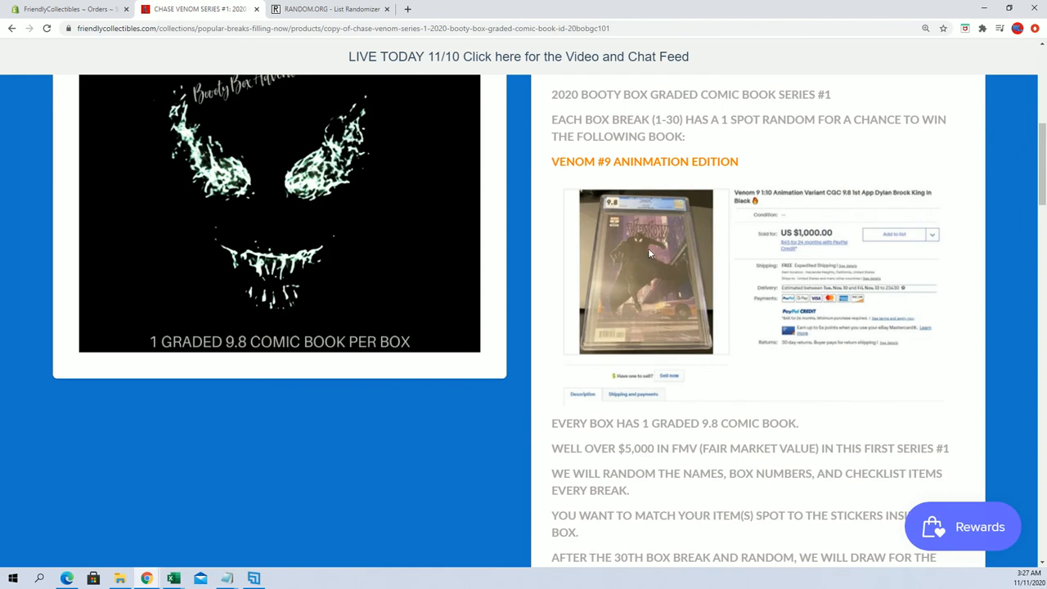
scroll(down, 3)
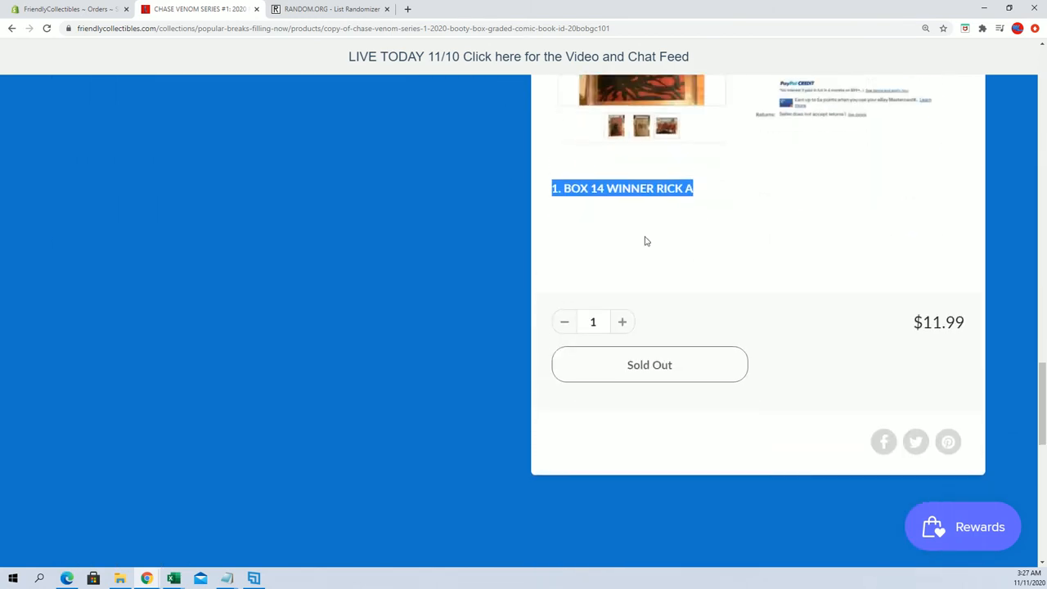
scroll(up, 3)
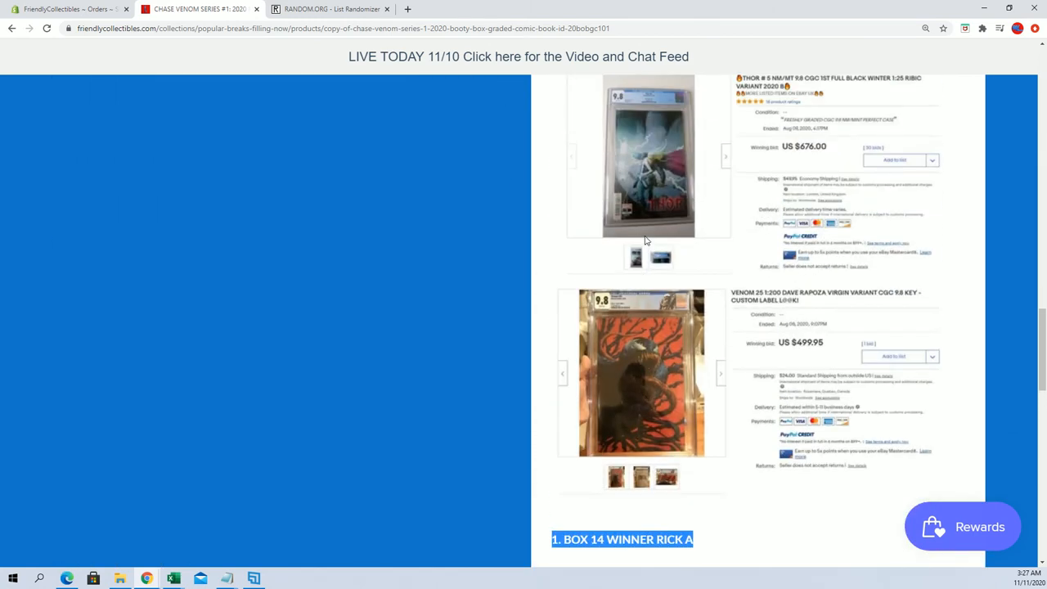
scroll(up, 3)
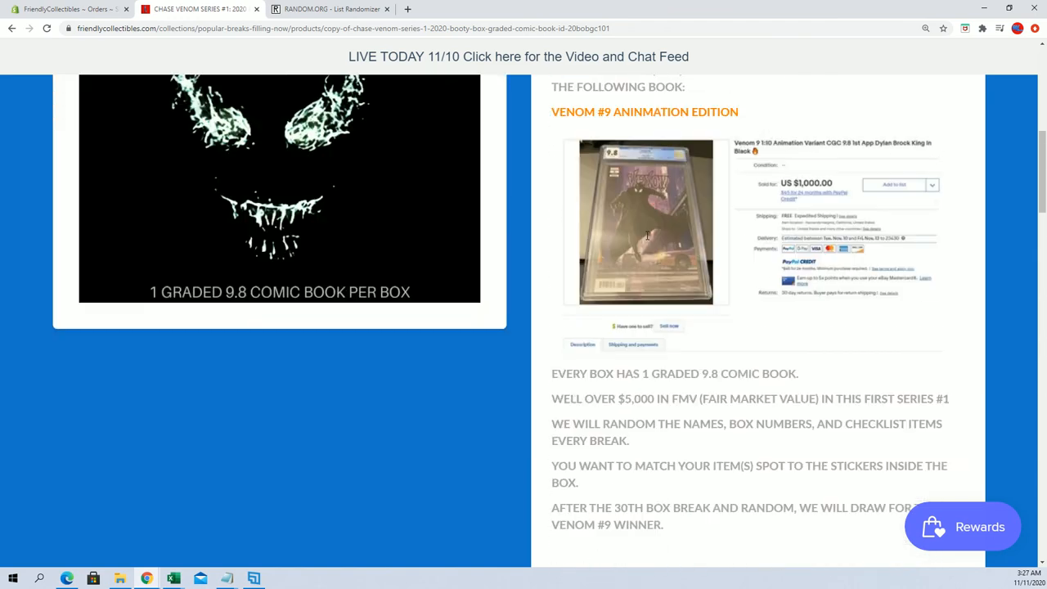
scroll(up, 3)
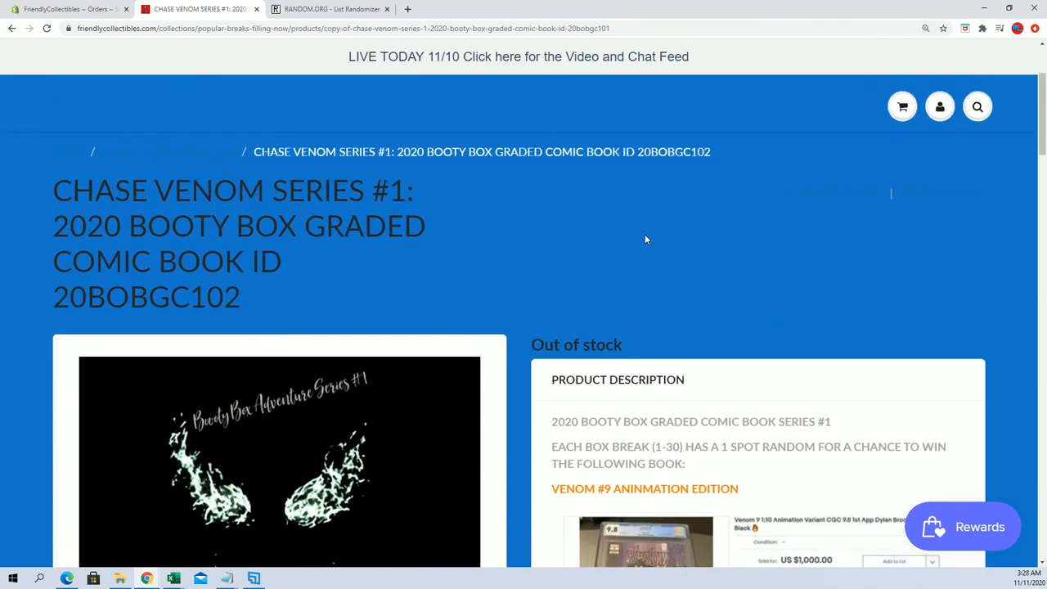
scroll(down, 3)
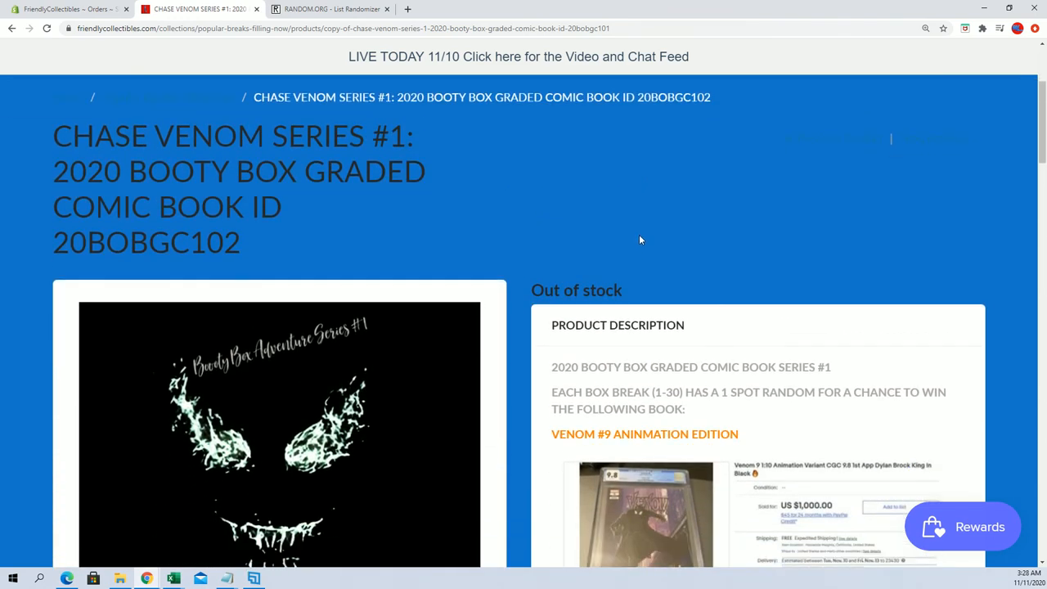
mouse_move(641, 239)
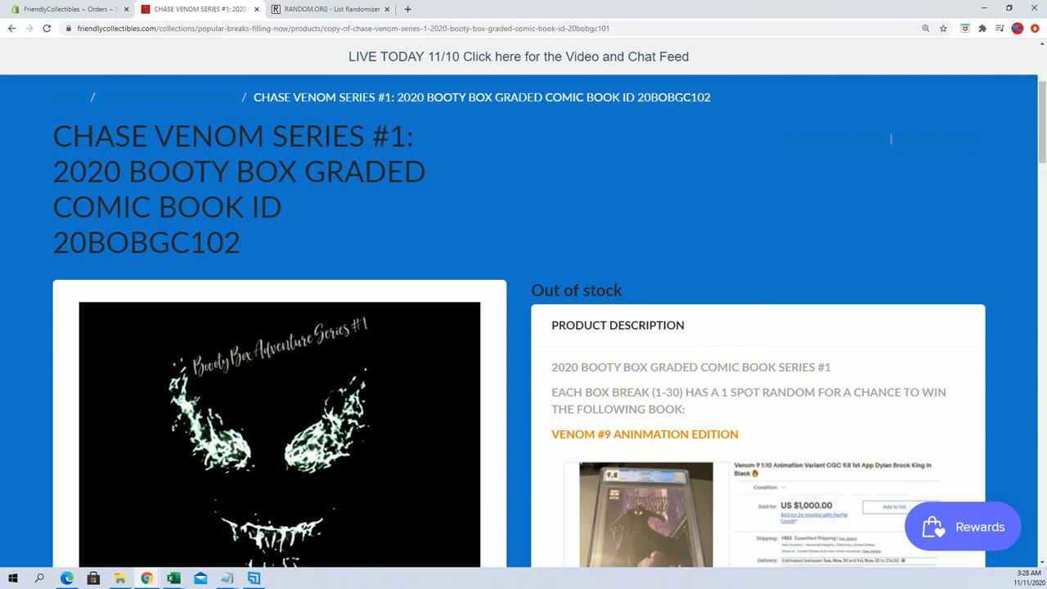